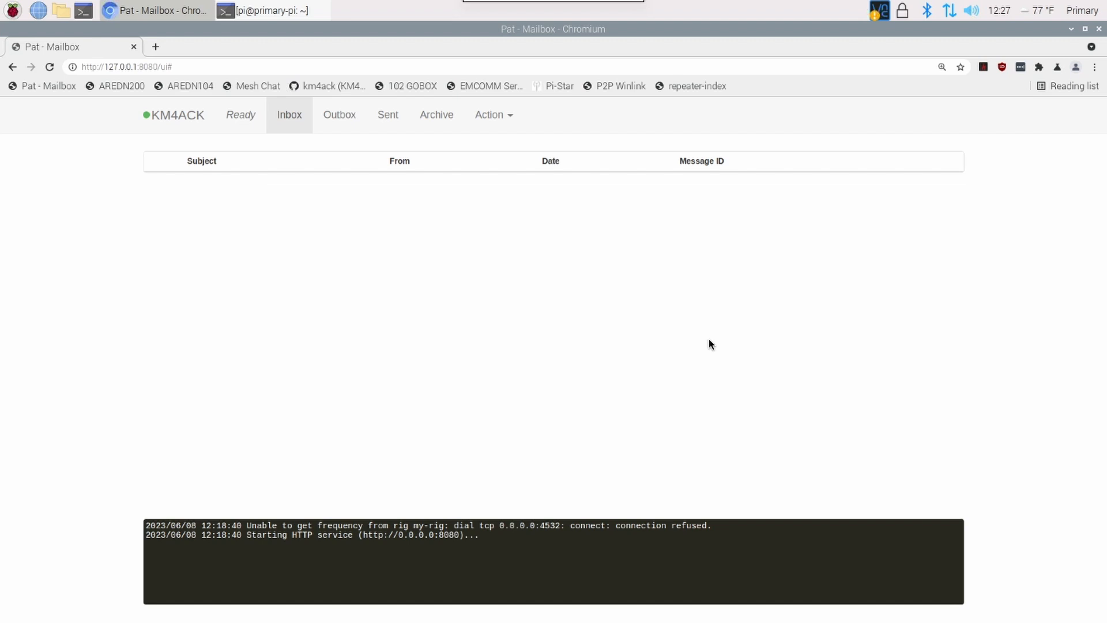
mouse_move(450, 304)
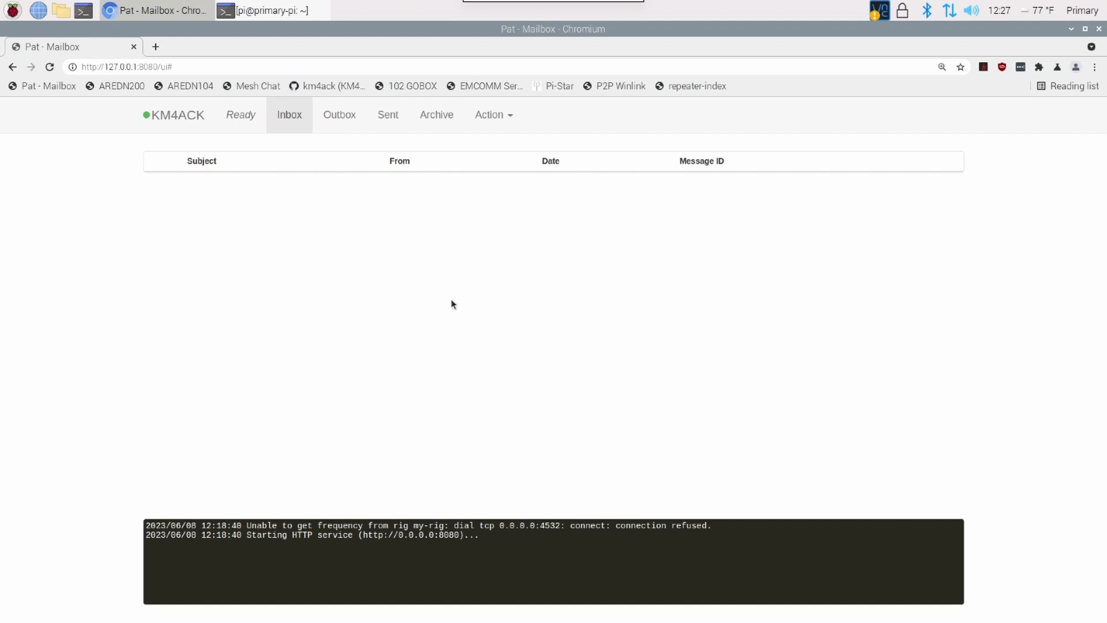
mouse_move(384, 256)
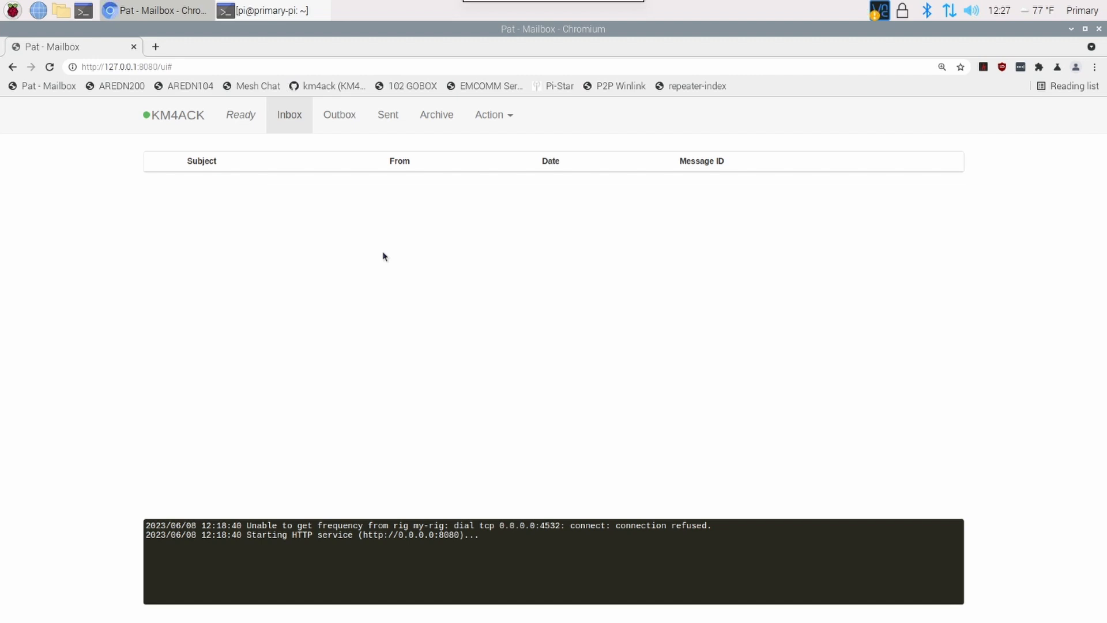
Bring up the position report form with the GPS coordinates and the Comment field ready
click(489, 114)
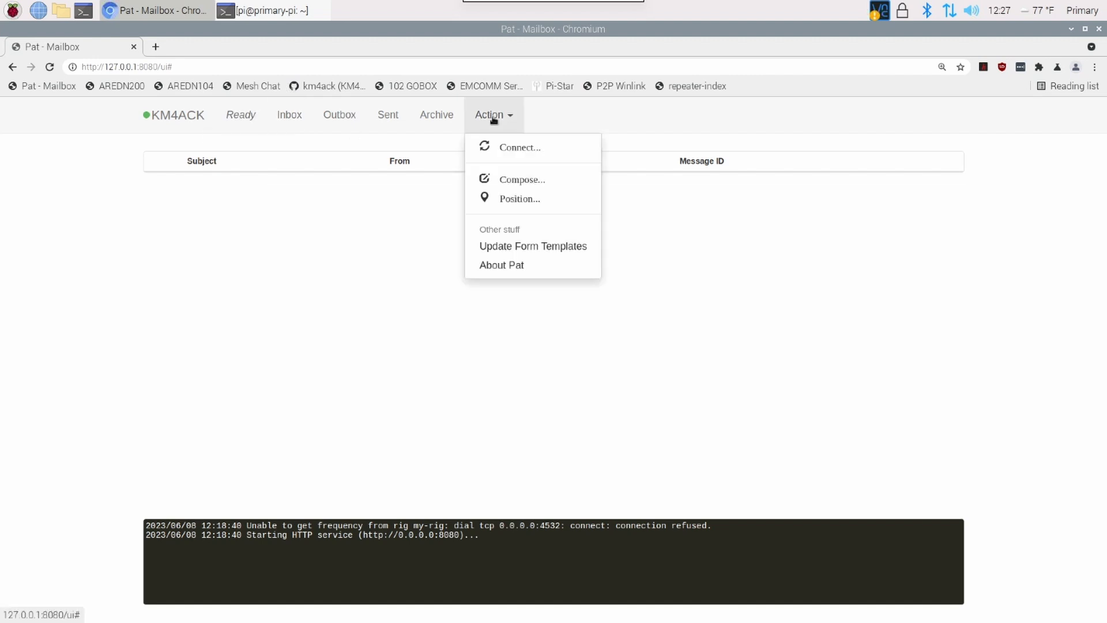
mouse_move(509, 203)
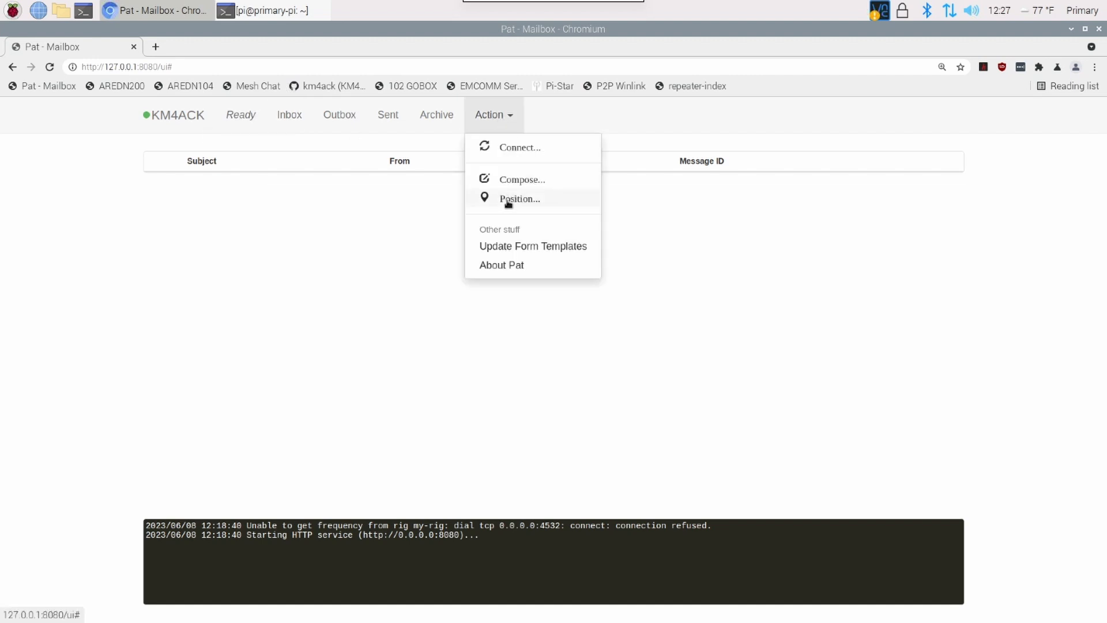
click(519, 199)
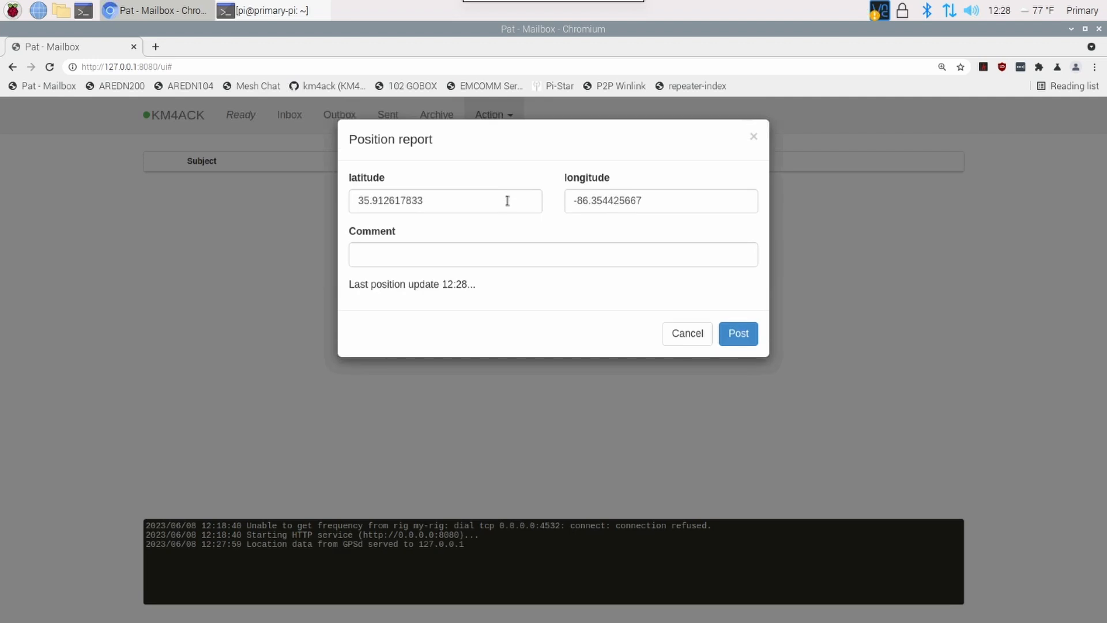
triple_click(445, 201)
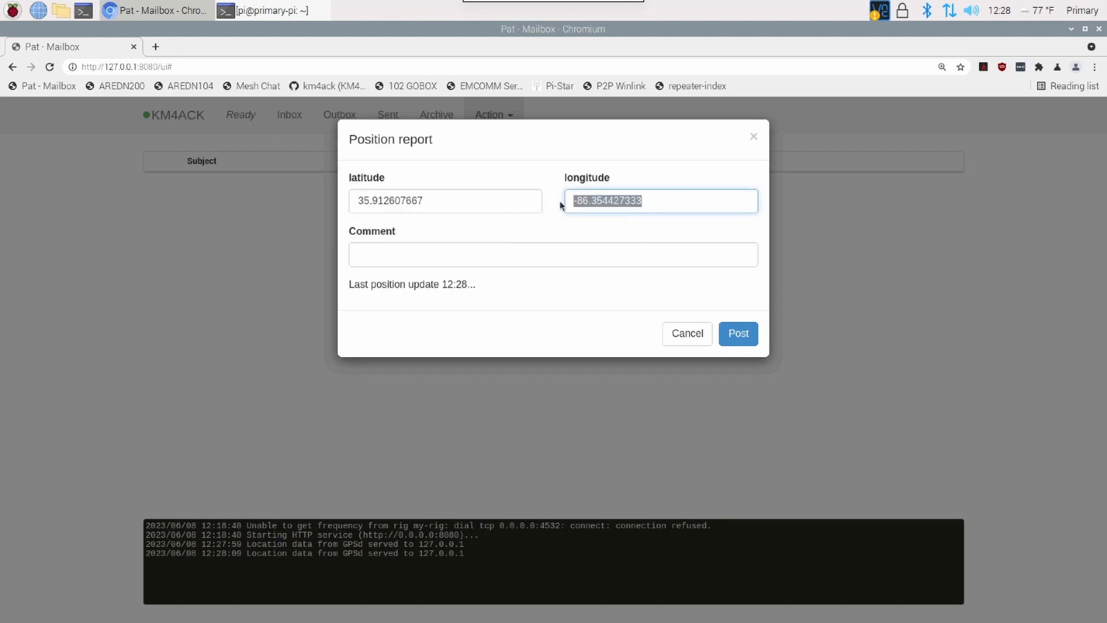
click(688, 201)
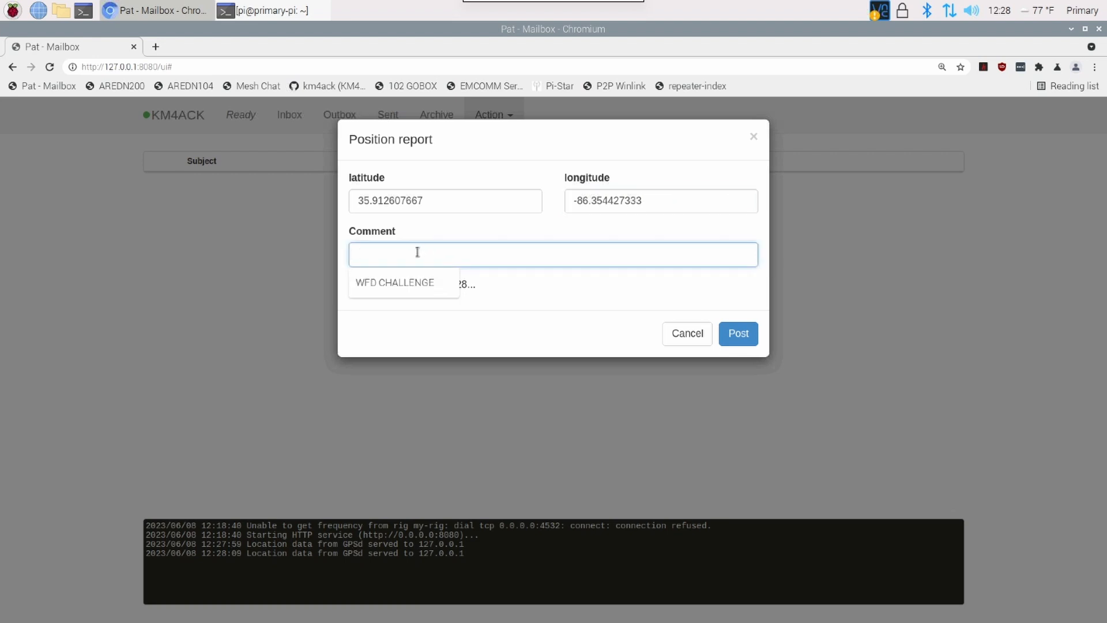
Post the position report with the comment 'ACK FD CHALLENGE'
text(ACK)
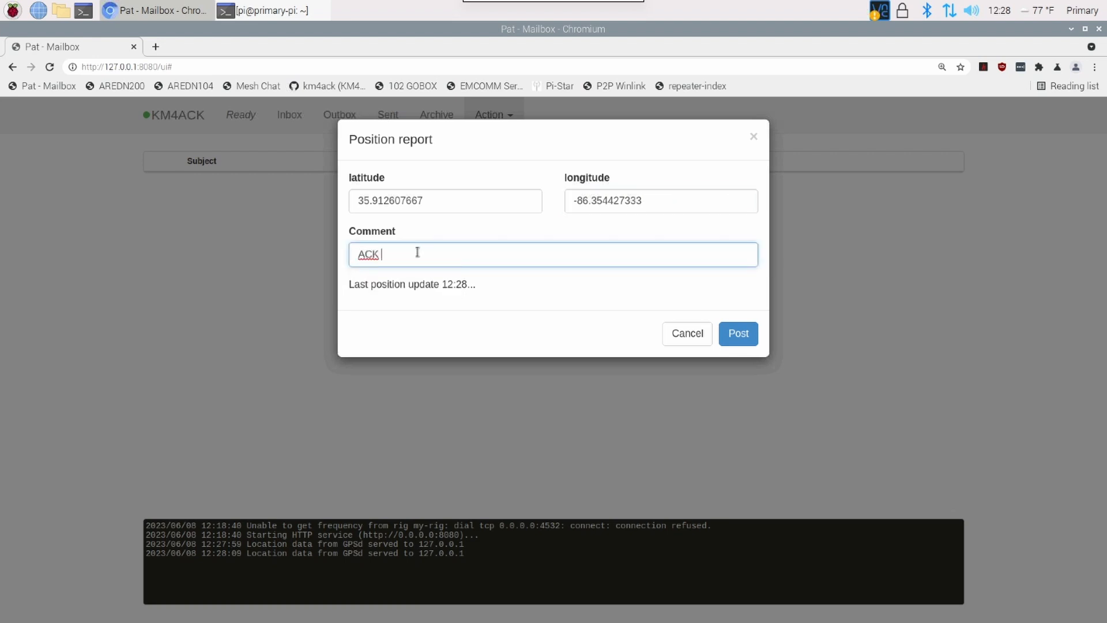
text(FD CH)
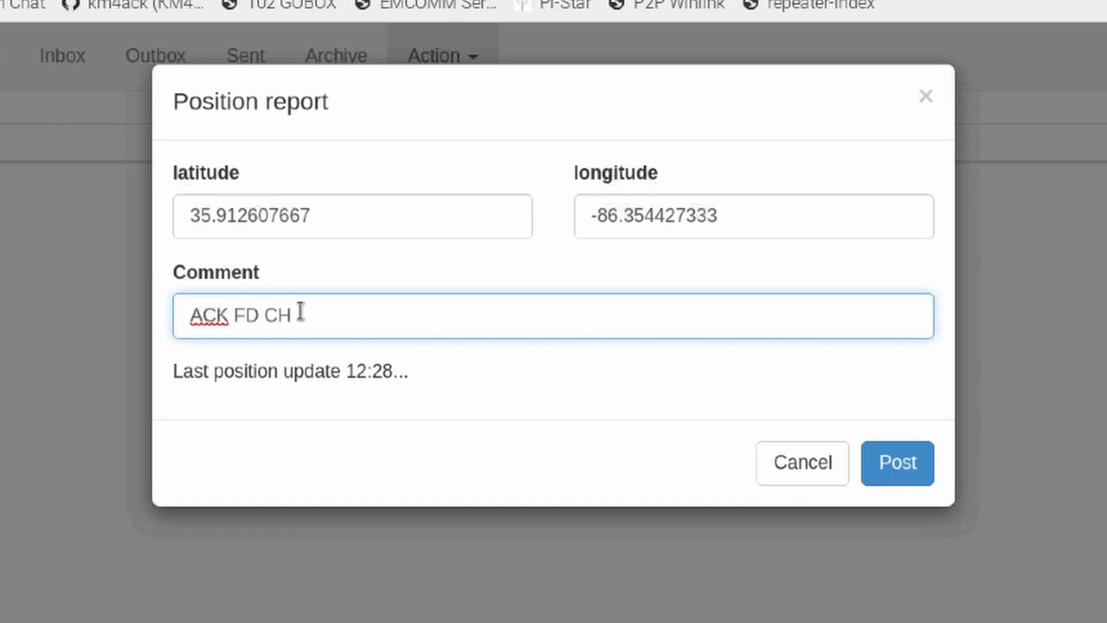
text(ALLENGE)
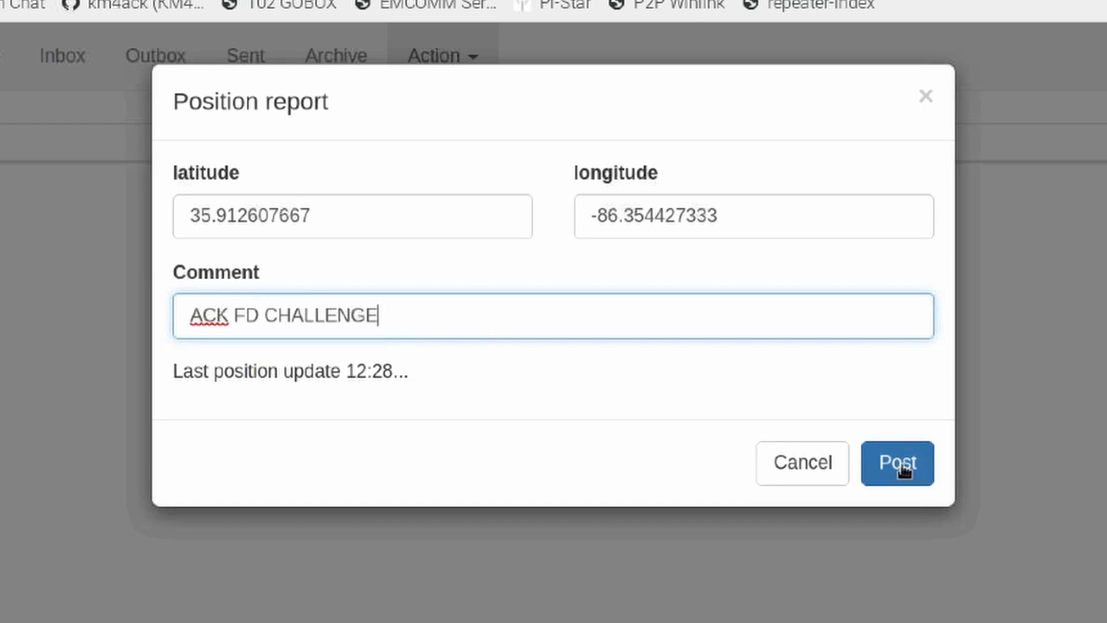
click(897, 464)
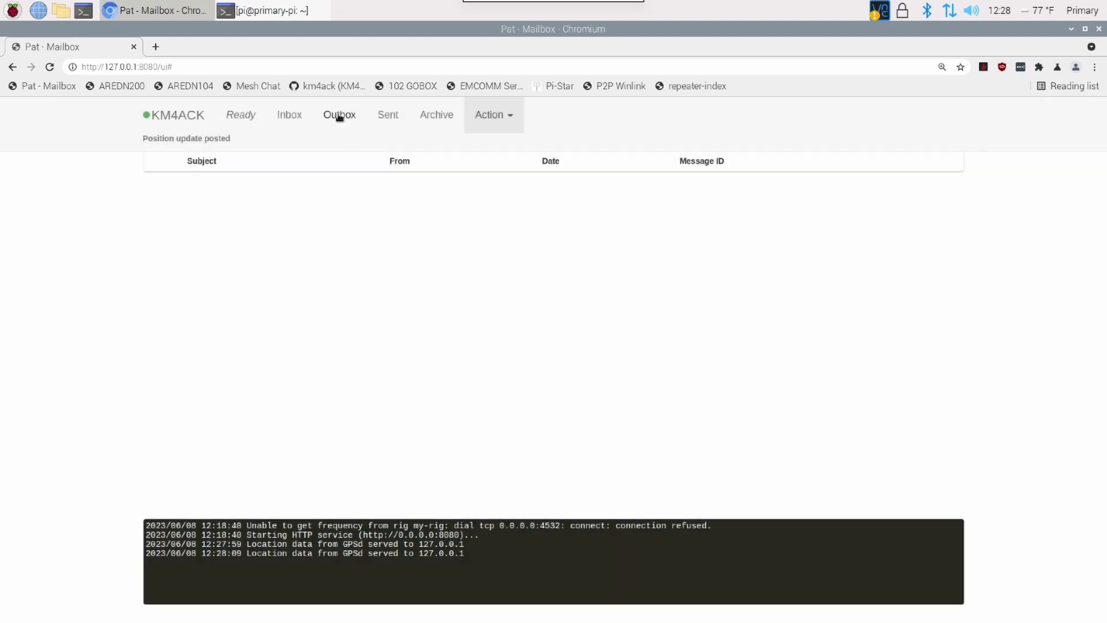
Check the queued position report in the Outbox and bring up the connection settings
click(339, 115)
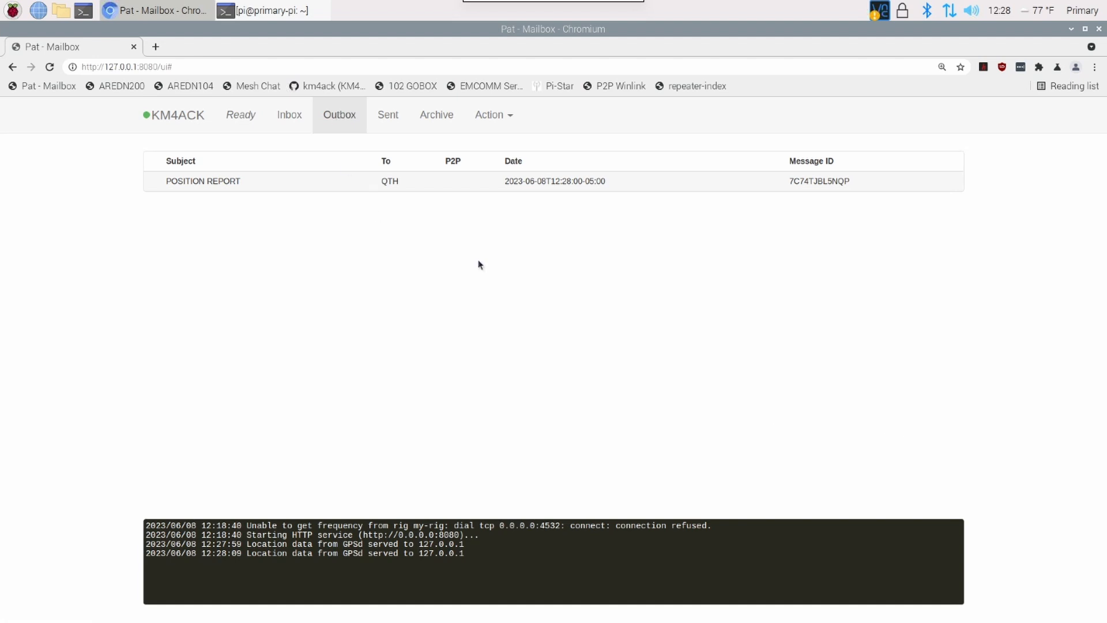
mouse_move(509, 235)
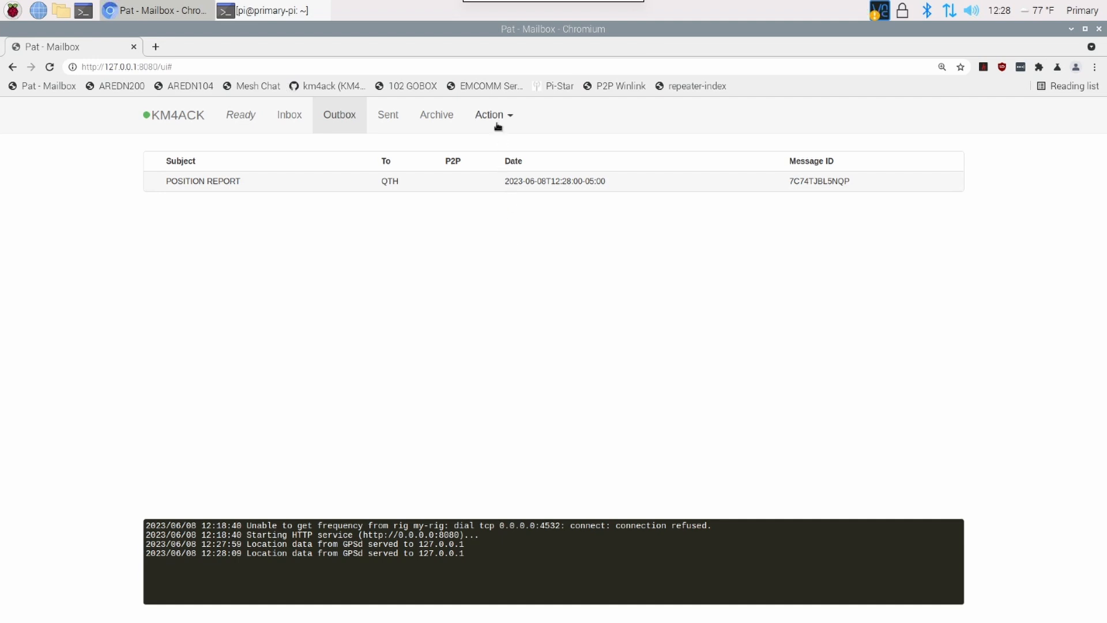
click(489, 114)
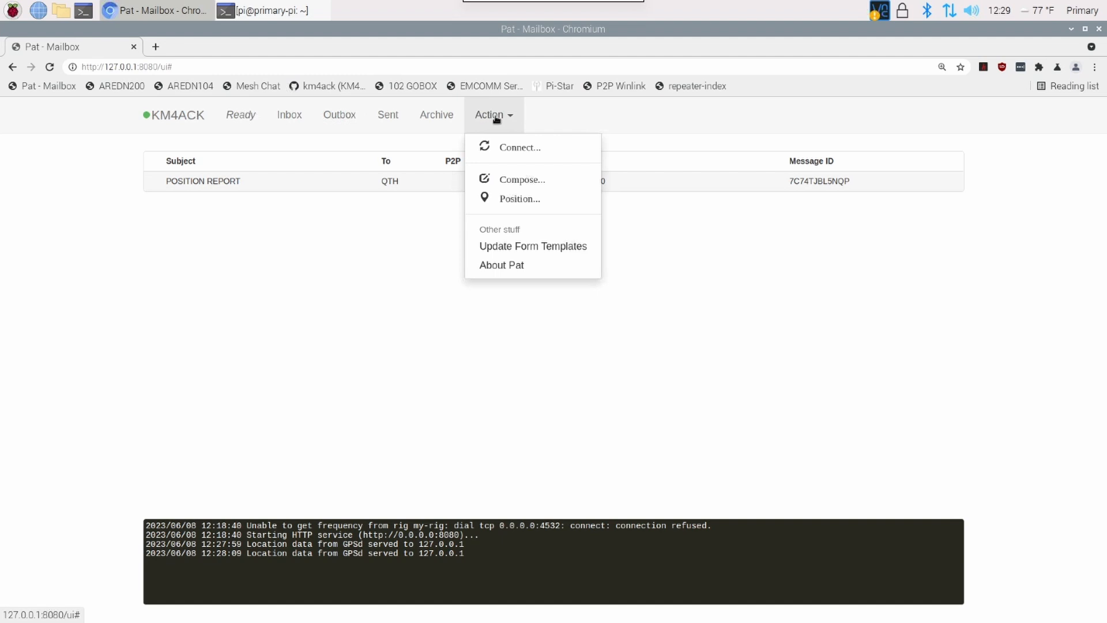
click(519, 148)
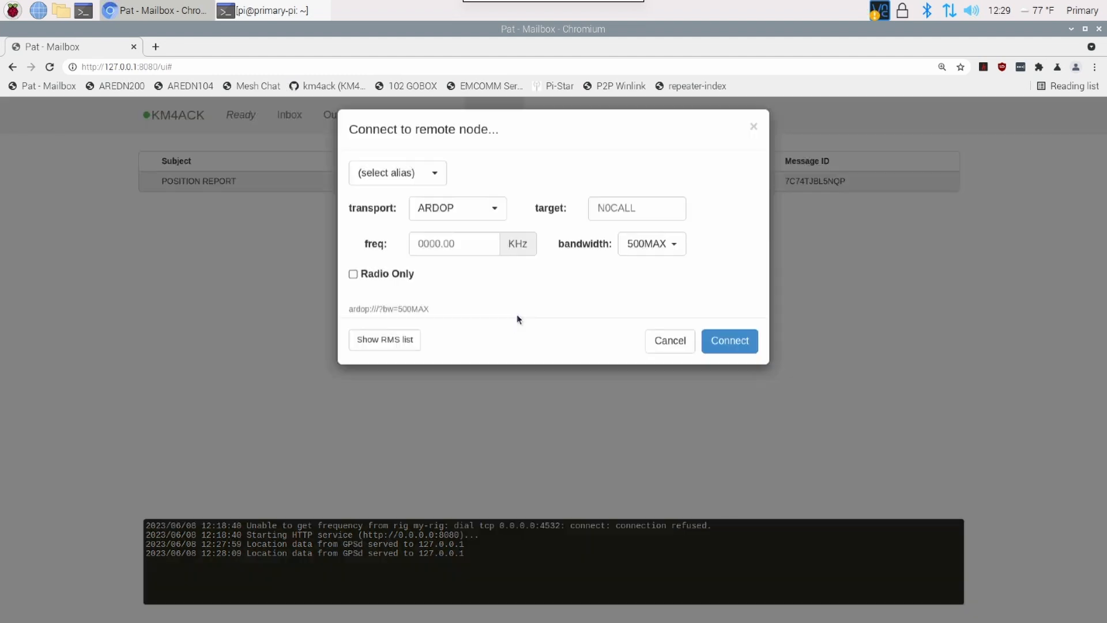
Connect to the Winlink CMS using the saved telnet alias to send the report
click(396, 173)
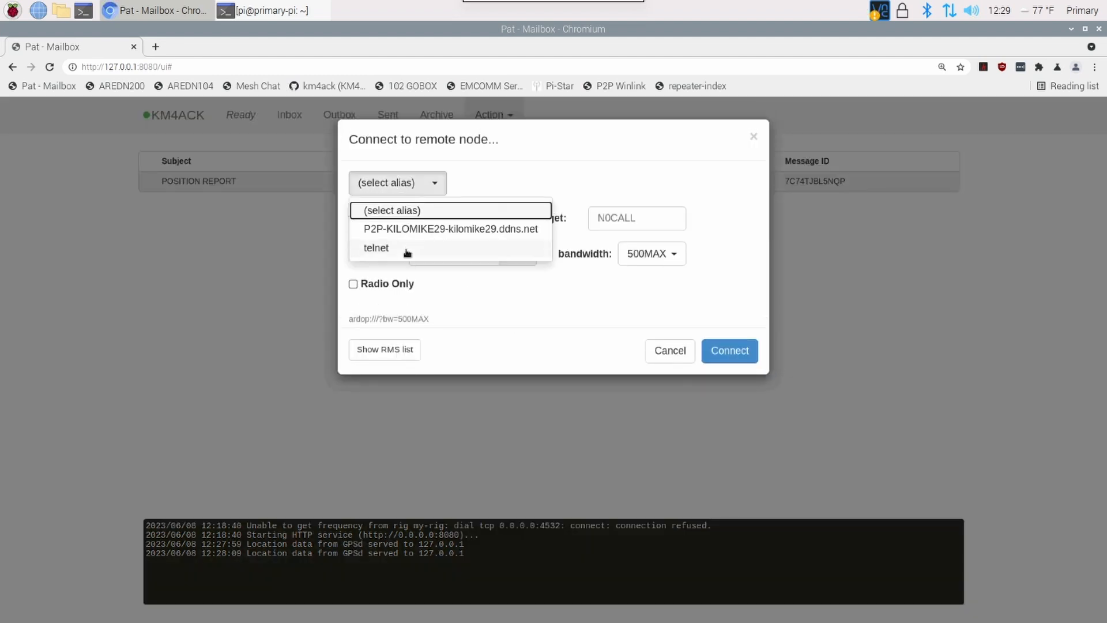
click(376, 248)
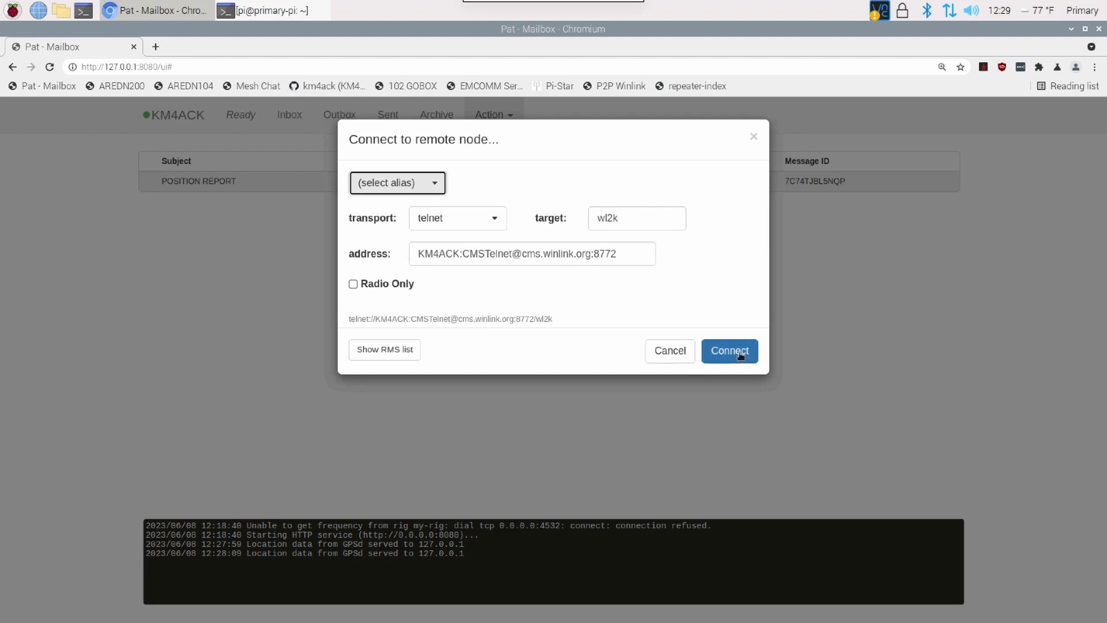
click(729, 351)
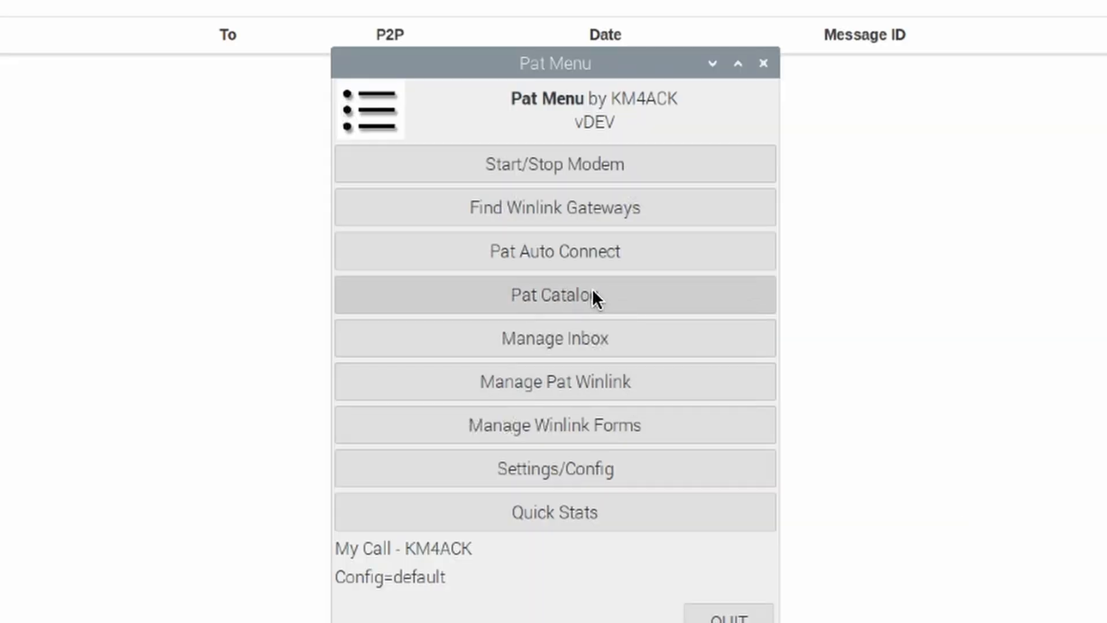
Request position reports for All Nearby Stations from the Pat Catalog, queuing an INQUIRY message
click(555, 295)
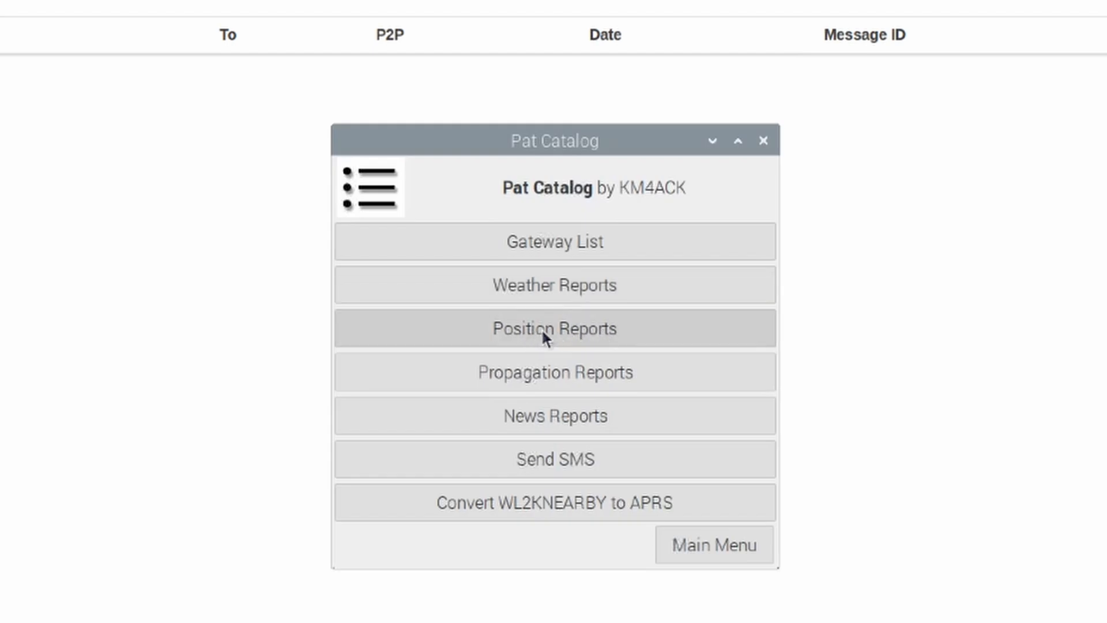
click(555, 328)
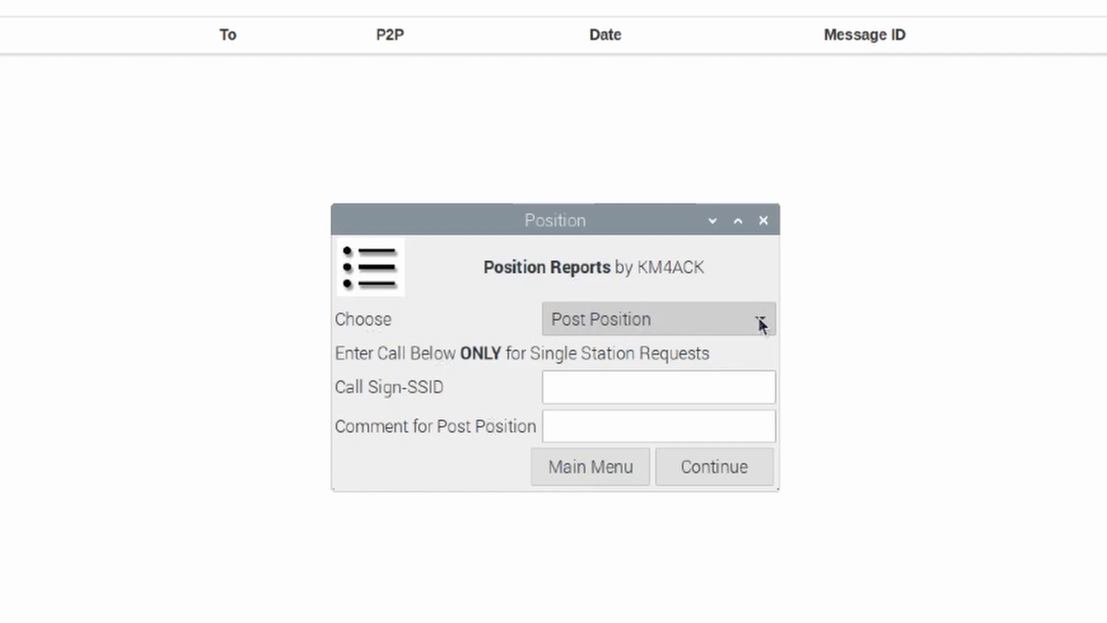
click(657, 318)
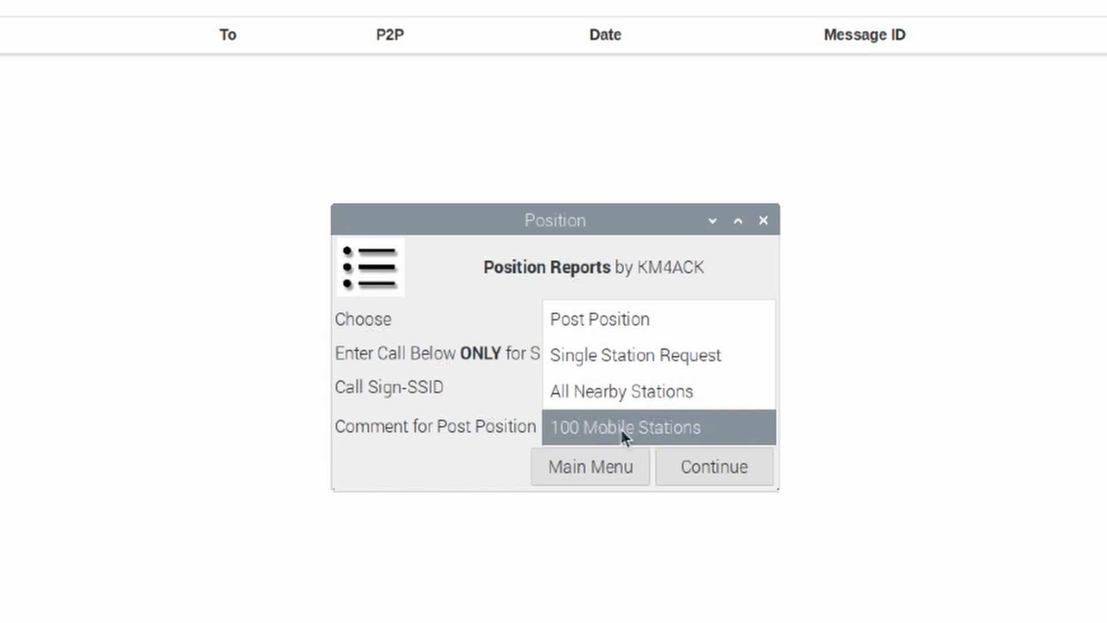
mouse_move(654, 438)
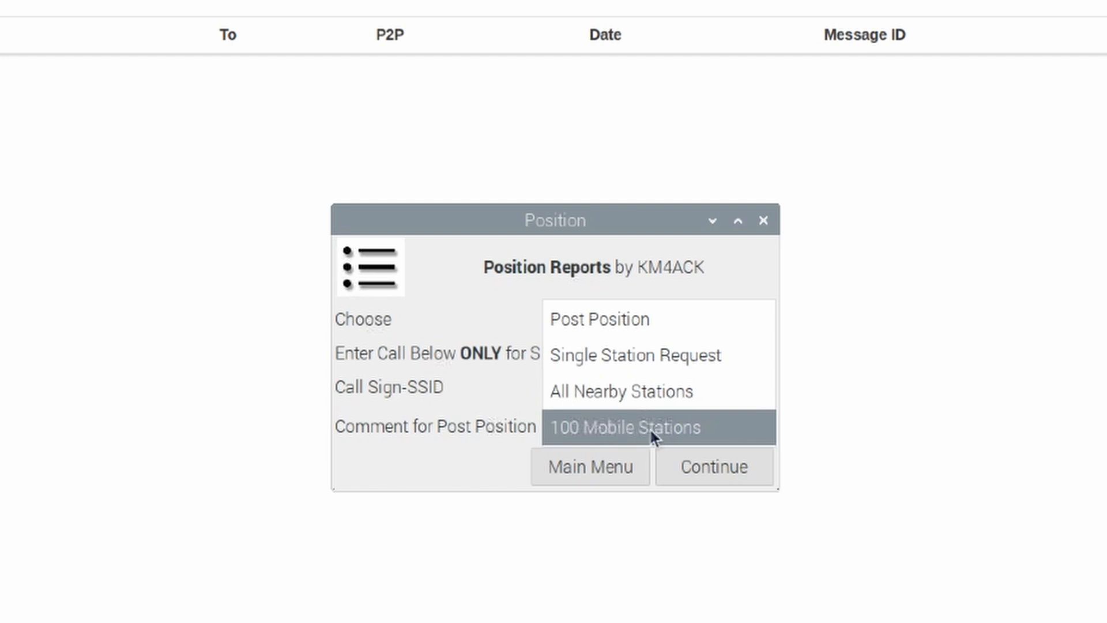
mouse_move(657, 438)
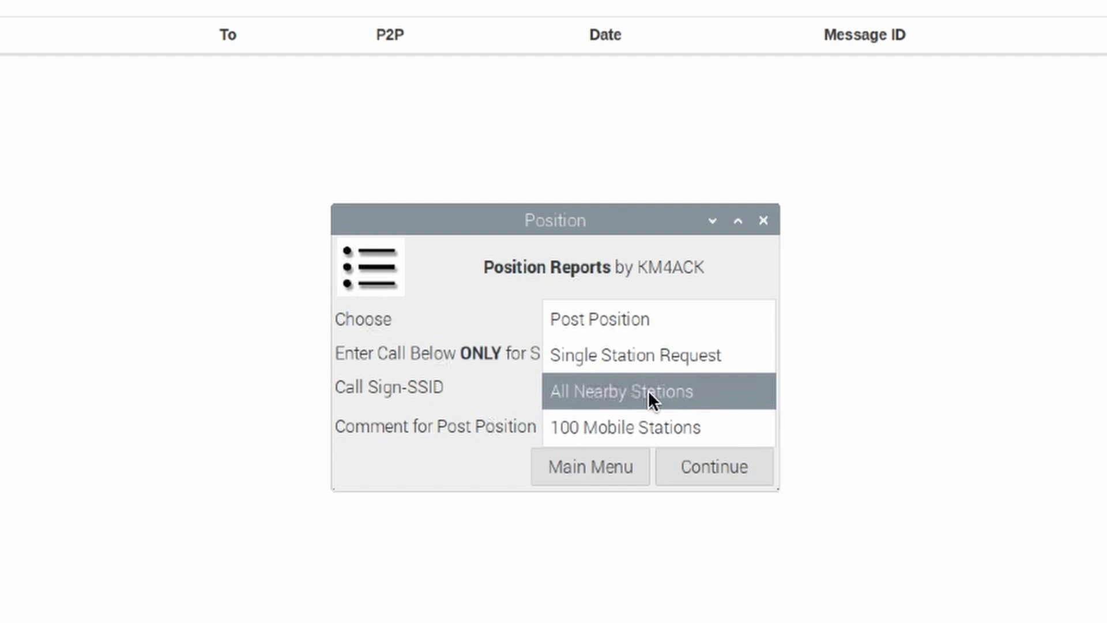
click(639, 391)
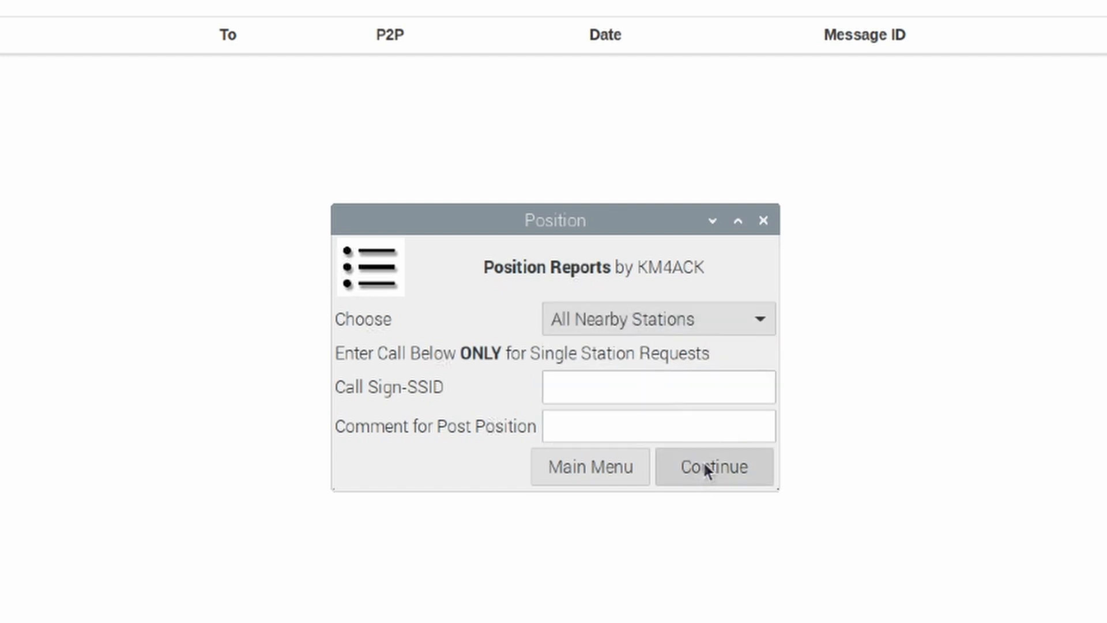
click(715, 466)
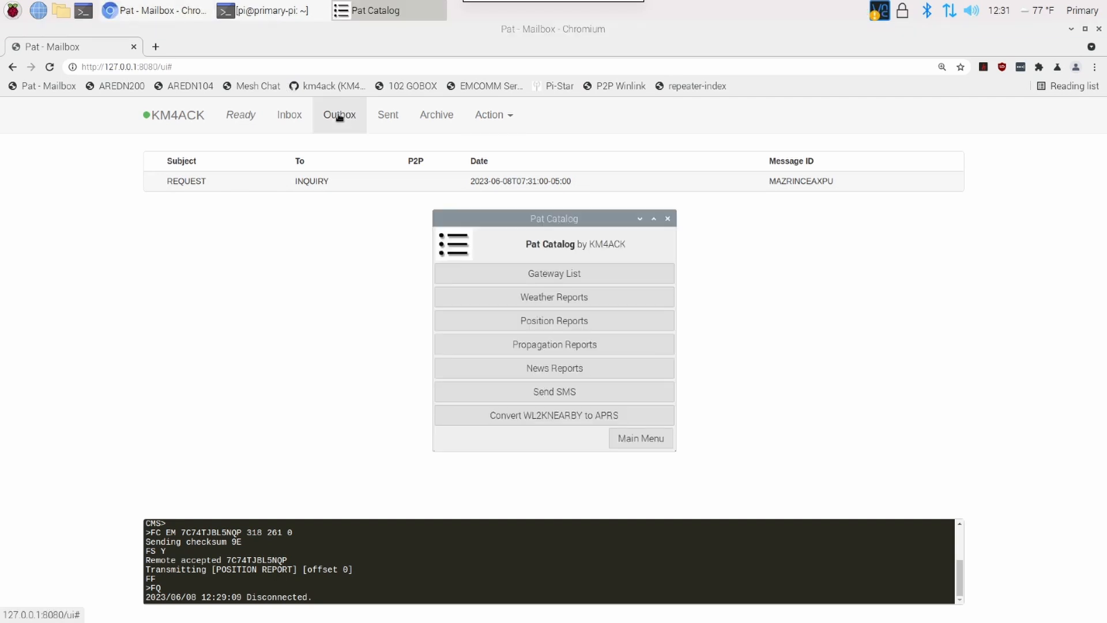
Send the queued INQUIRY request from the Outbox over a telnet connection to Winlink
click(666, 218)
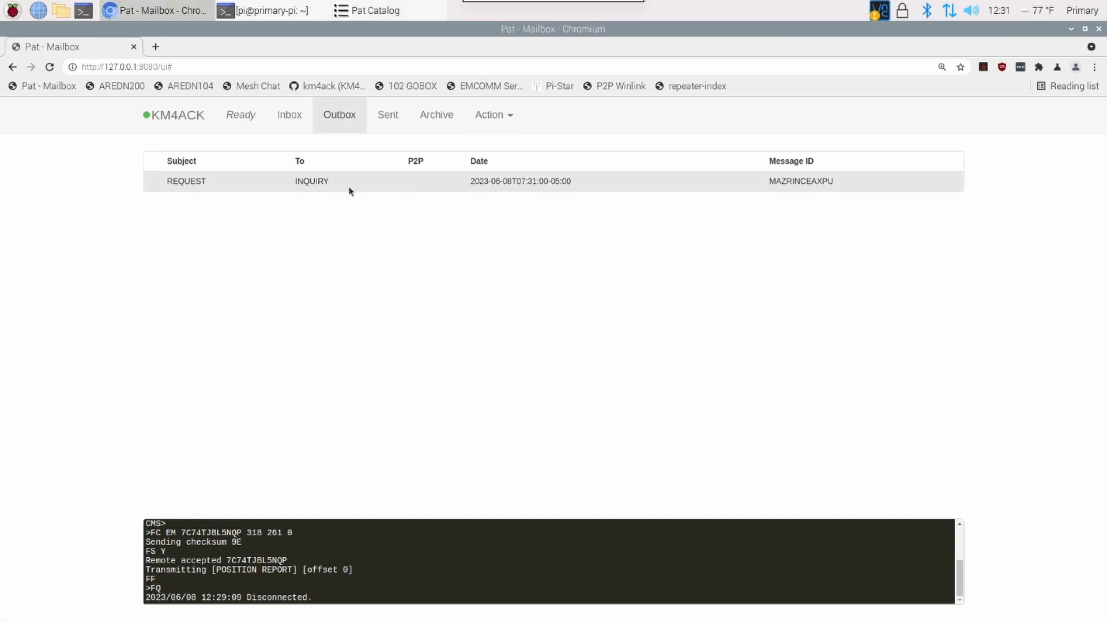
mouse_move(307, 183)
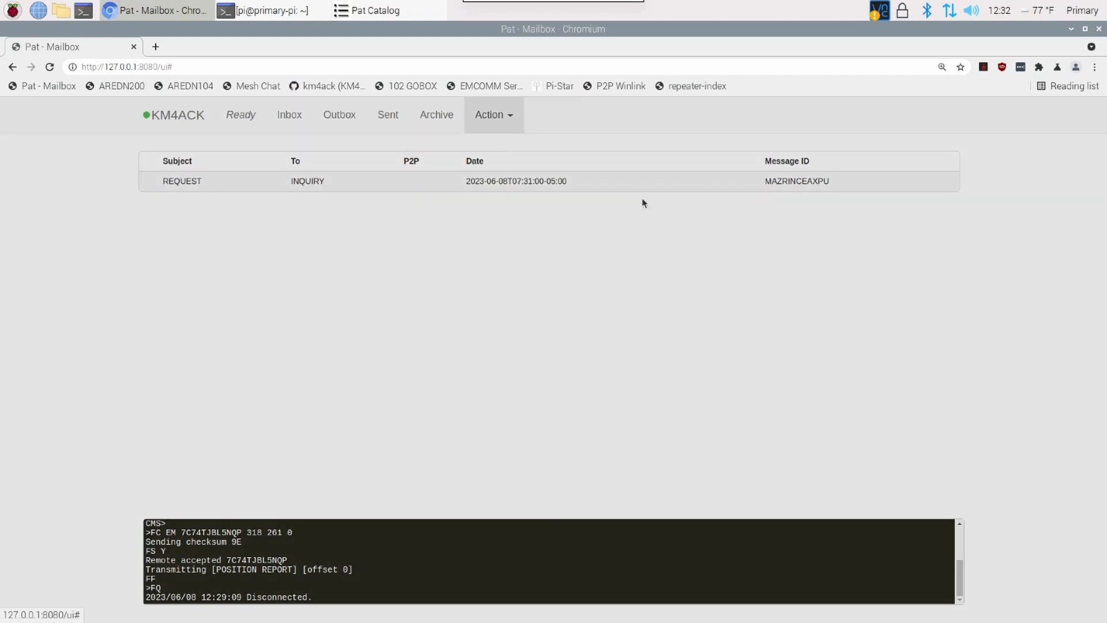
click(494, 114)
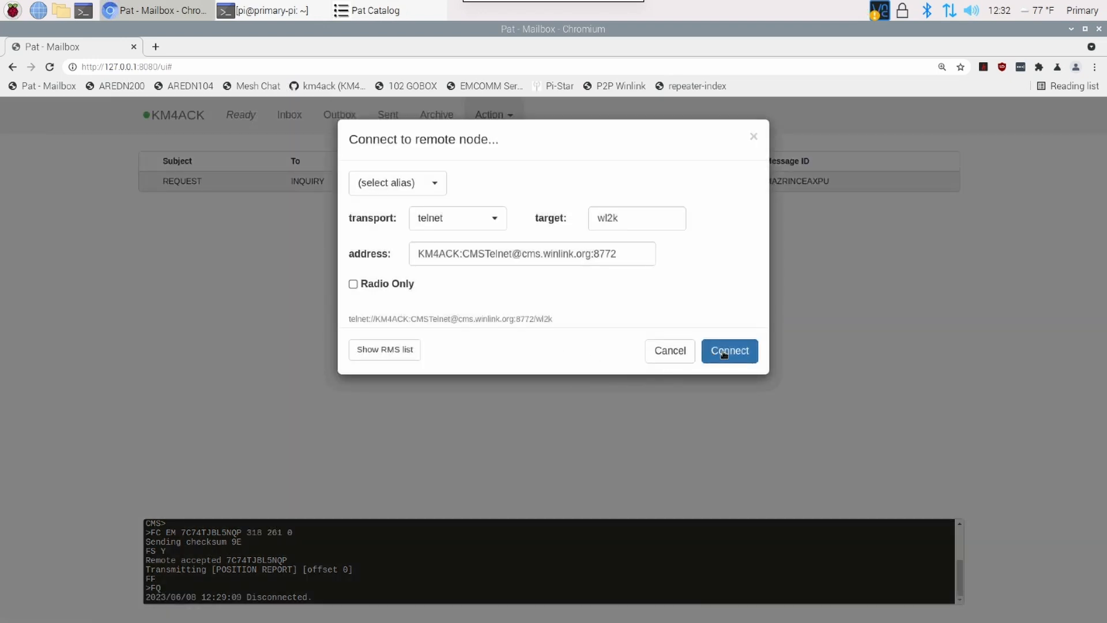
click(729, 351)
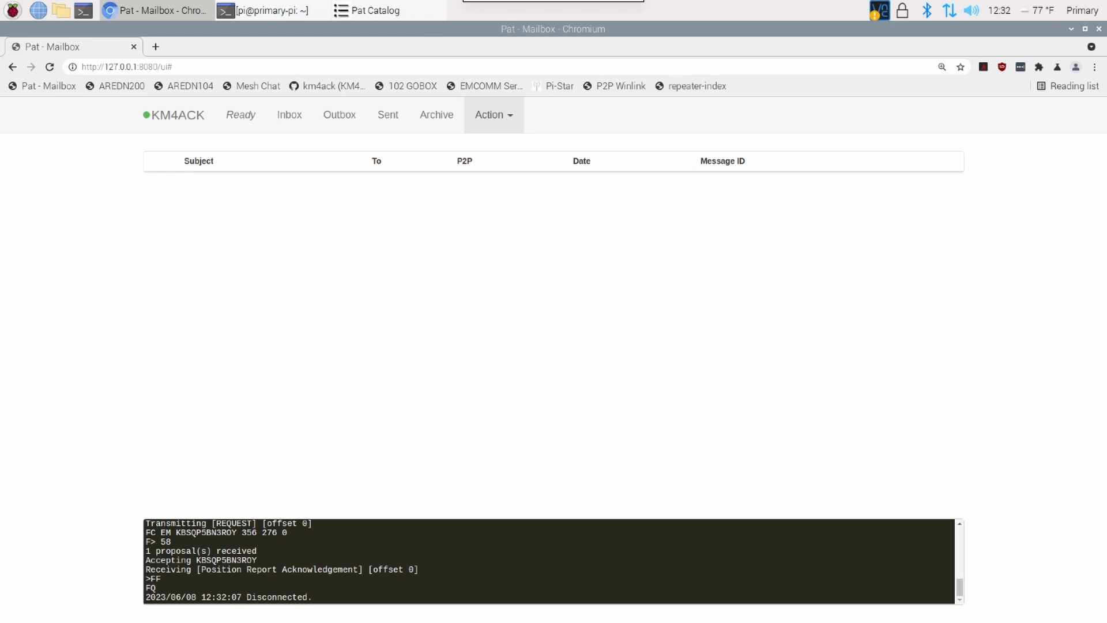
mouse_move(750, 420)
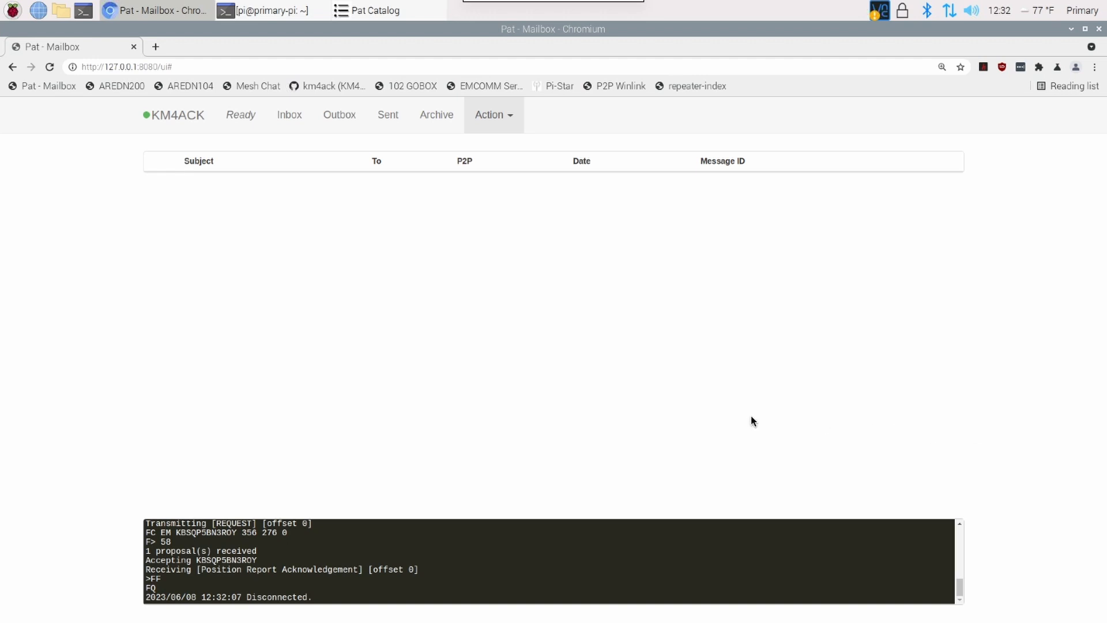
Connect a second time to download the WL2K_NEARBY reply from SERVICE
click(493, 114)
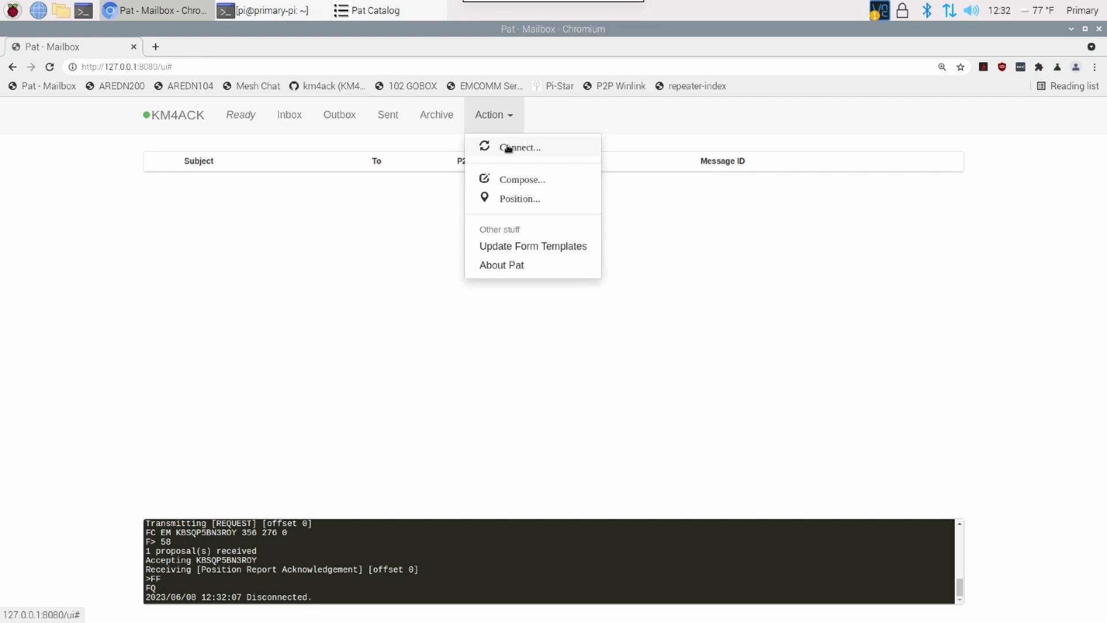
click(519, 147)
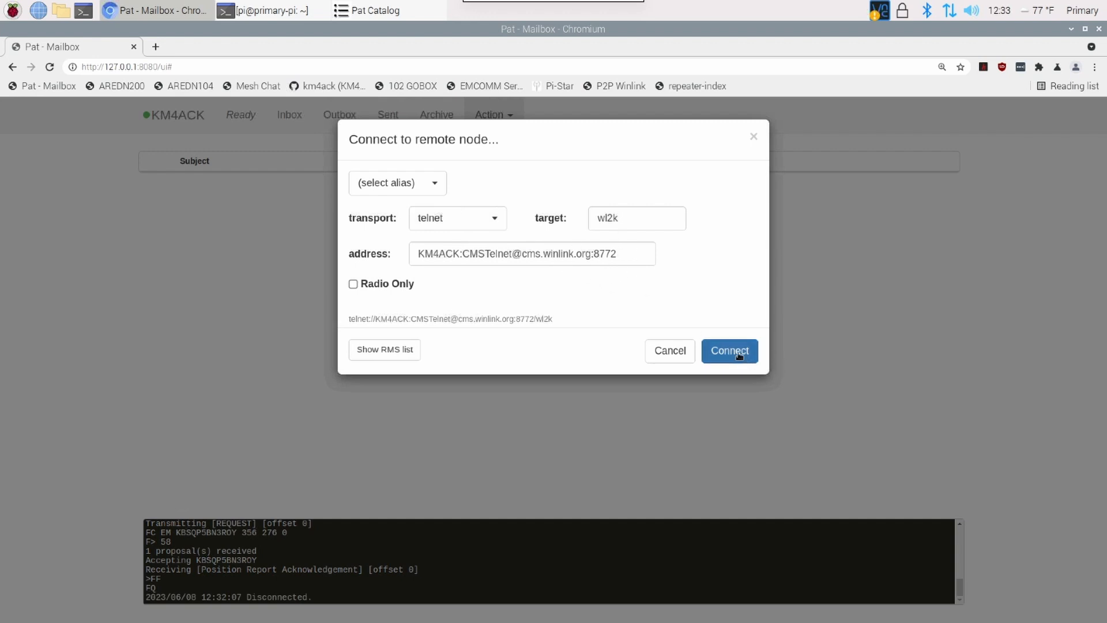
click(729, 350)
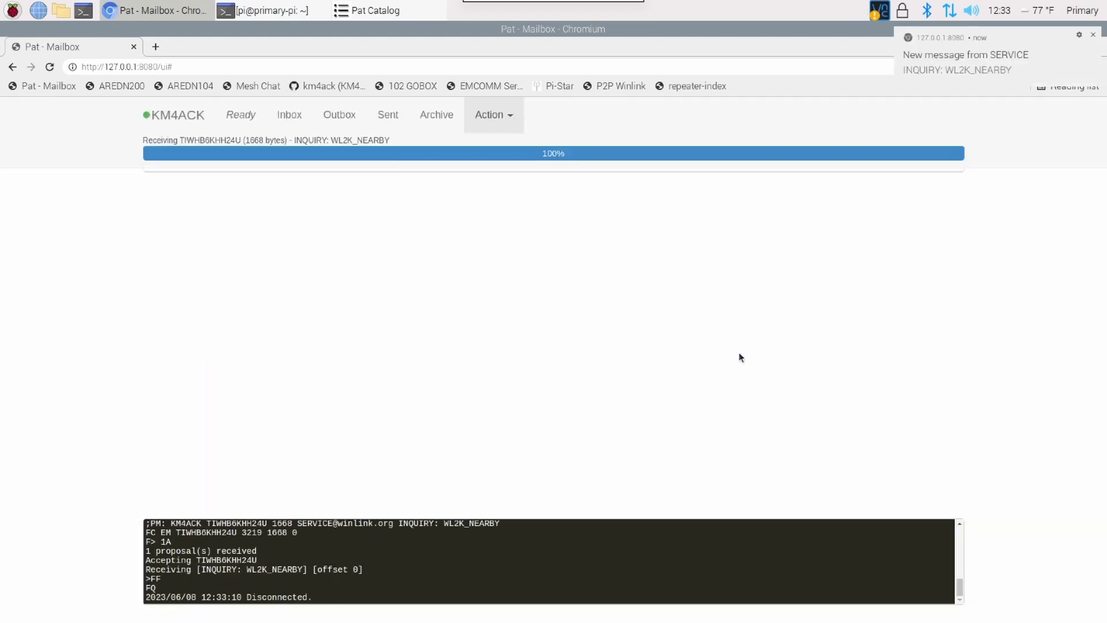
Read the INQUIRY: WL2K_NEARBY reply in the Inbox listing nearby stations with positions and distances
click(288, 114)
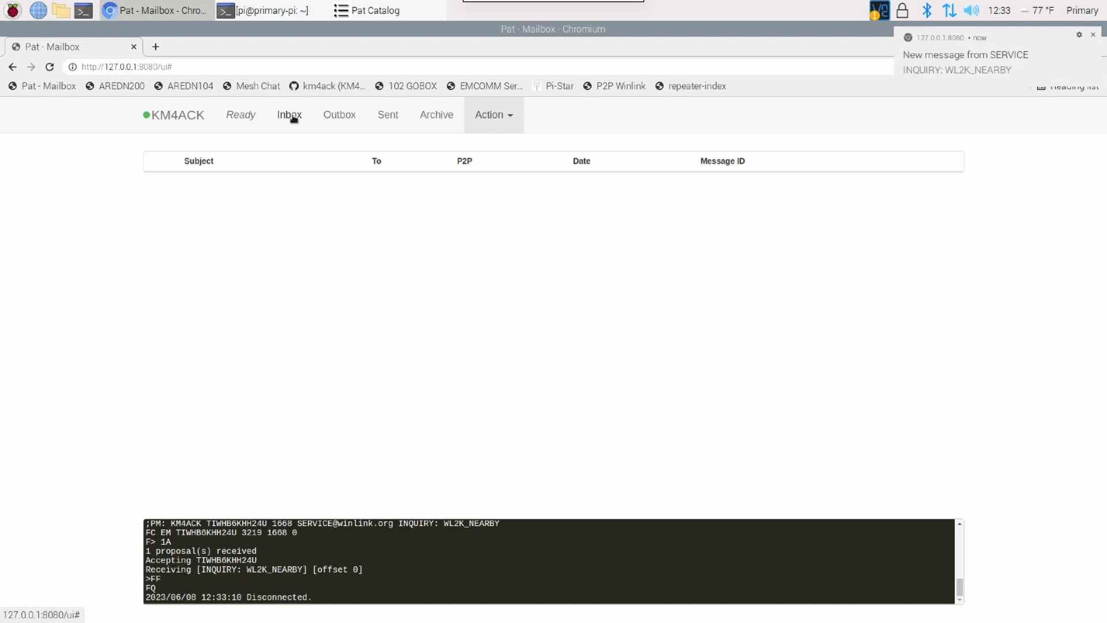
click(289, 114)
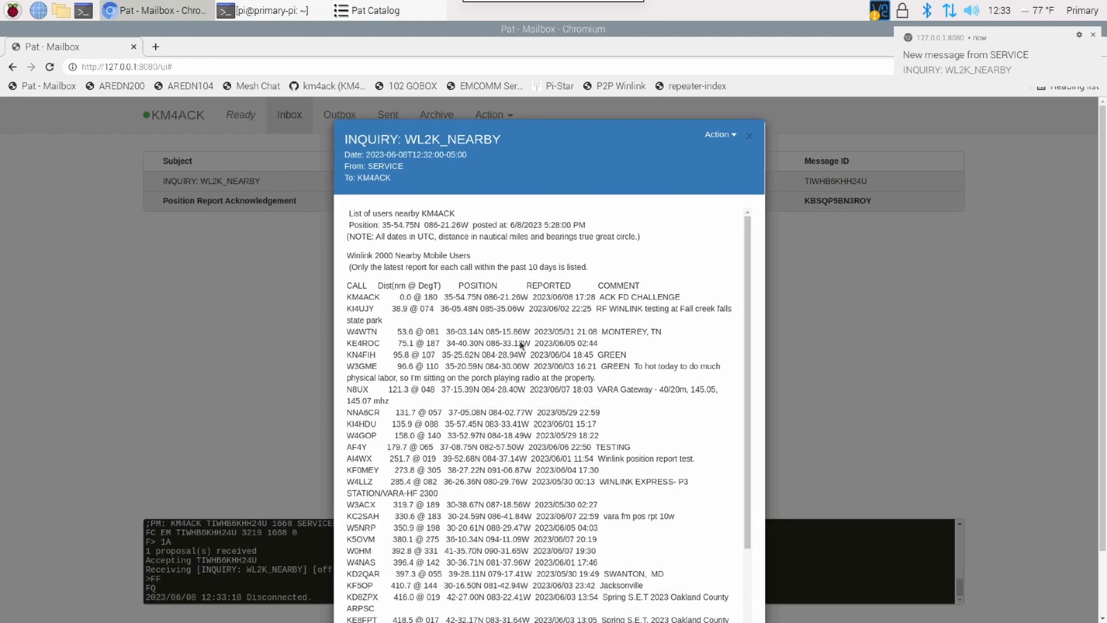
mouse_move(747, 344)
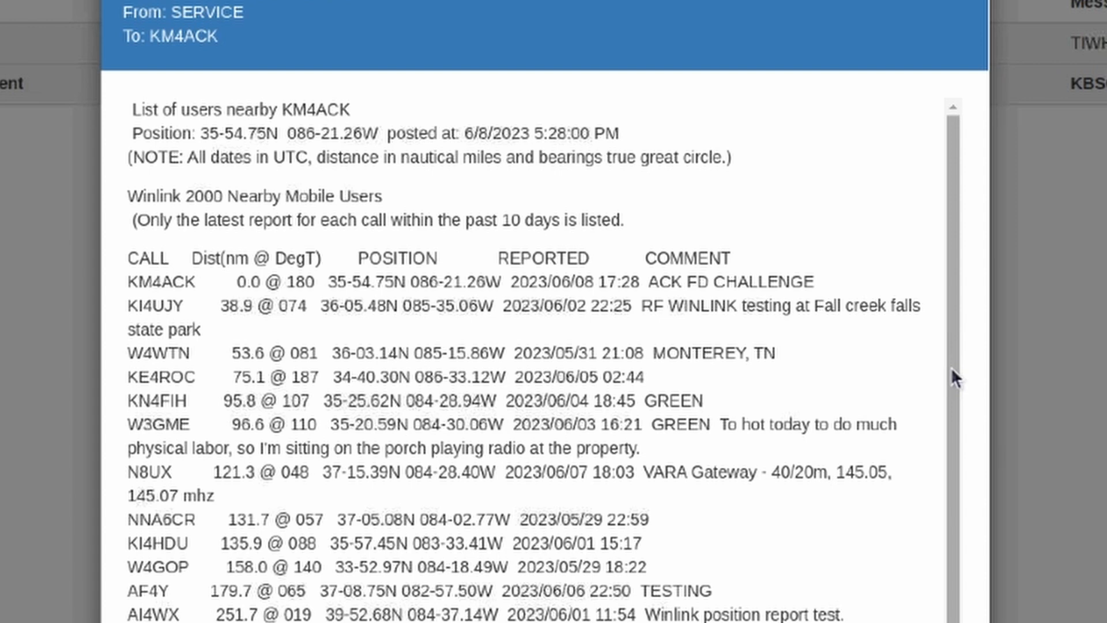
mouse_move(826, 290)
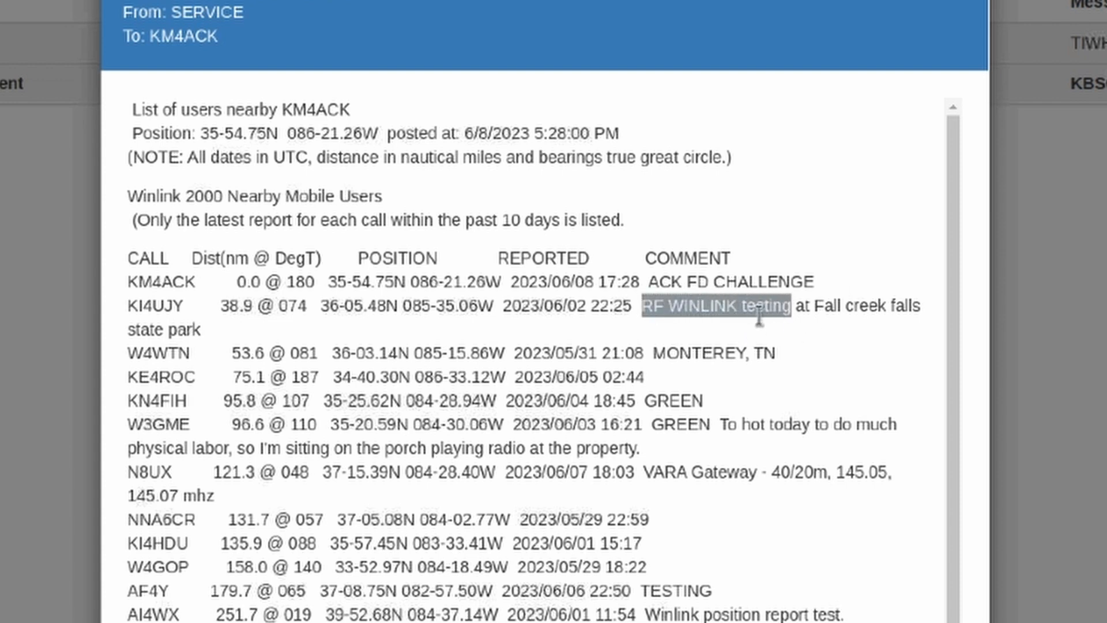
mouse_move(164, 354)
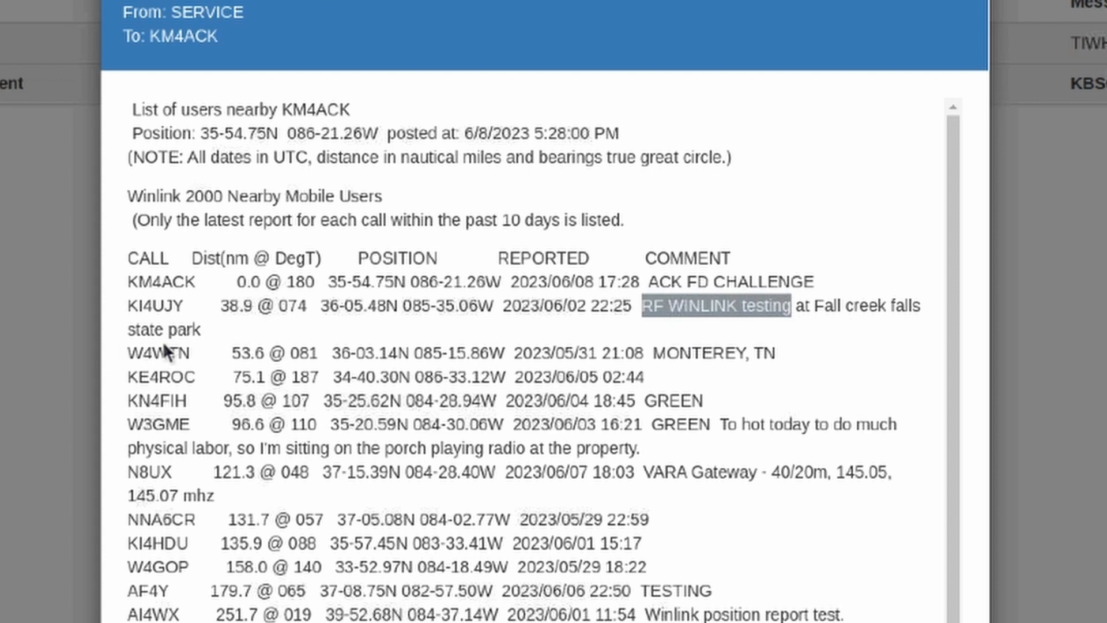
mouse_move(691, 482)
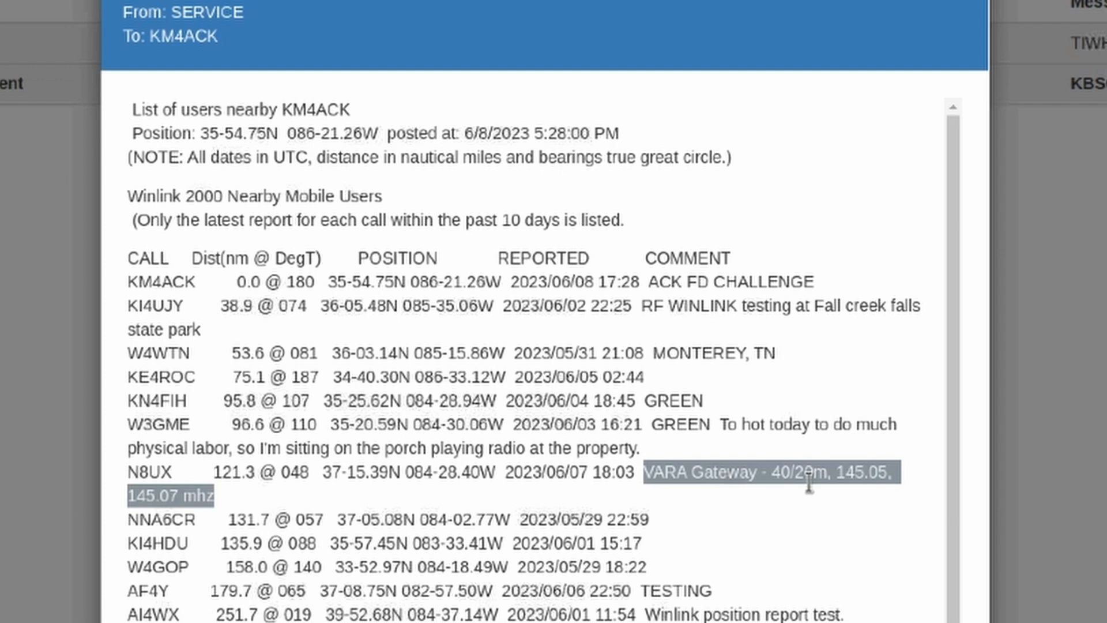
mouse_move(874, 480)
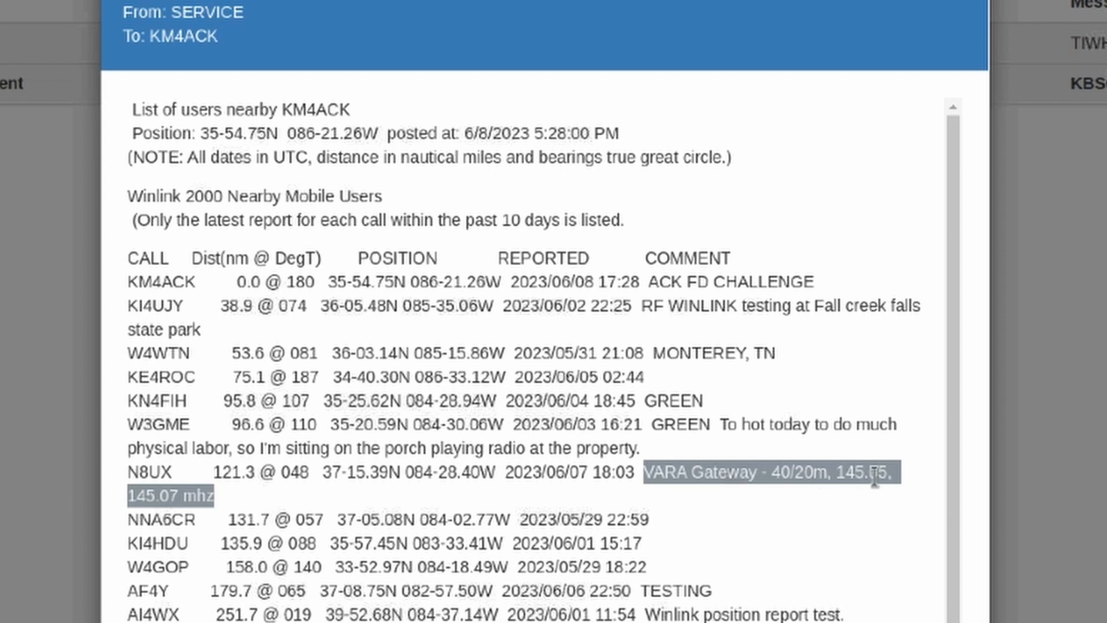
mouse_move(166, 498)
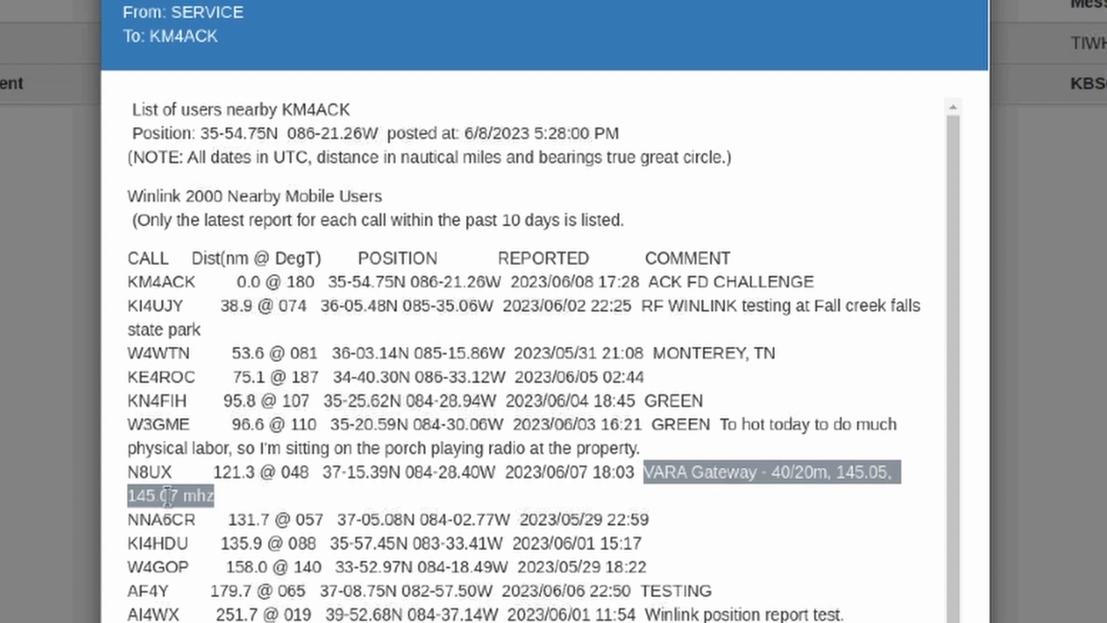
mouse_move(292, 506)
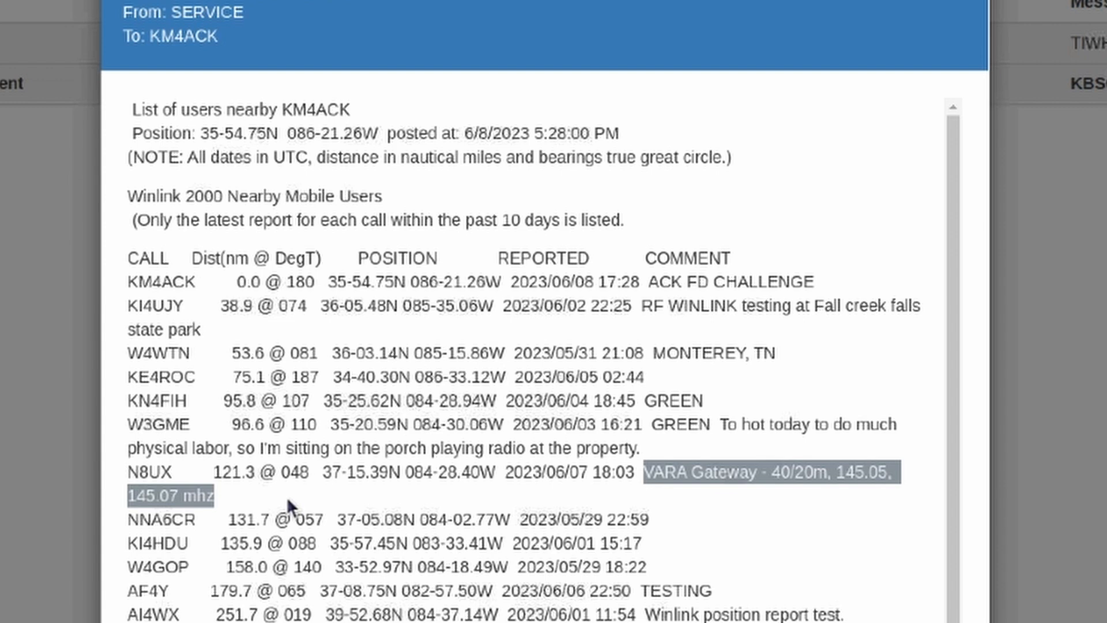
mouse_move(646, 399)
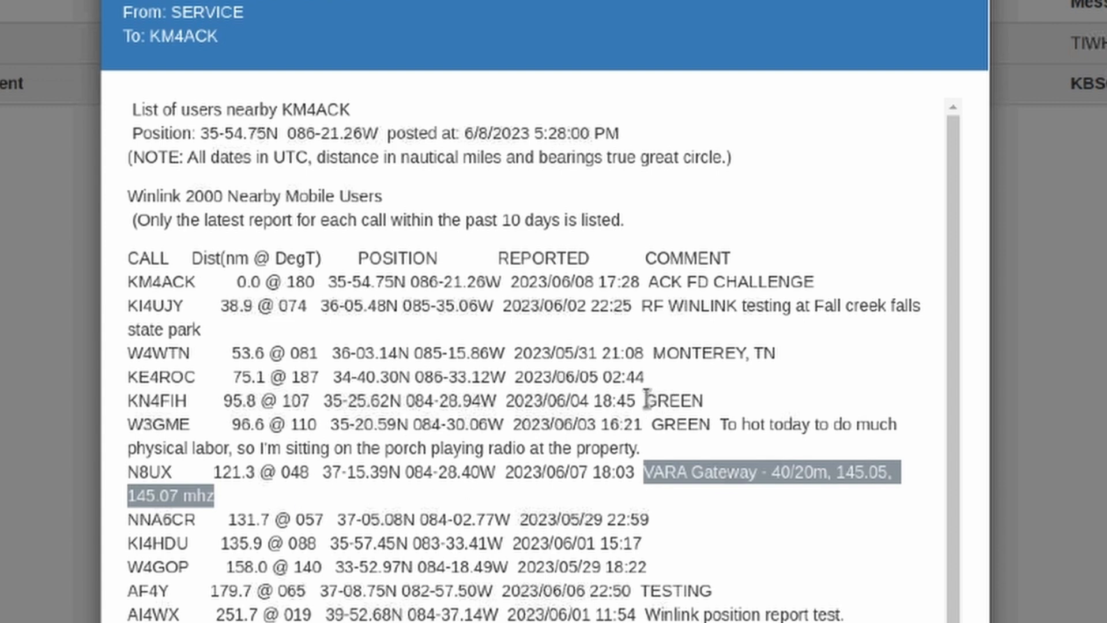